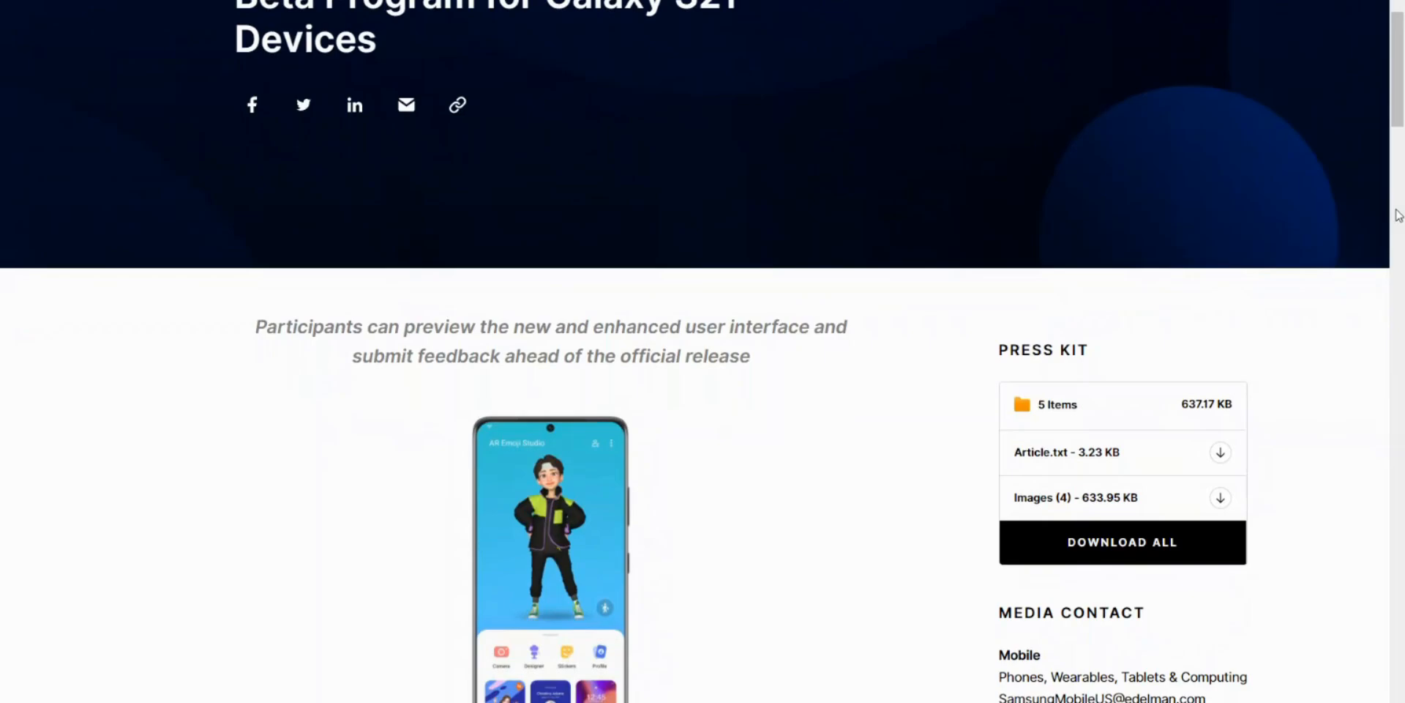
scroll("down", 3)
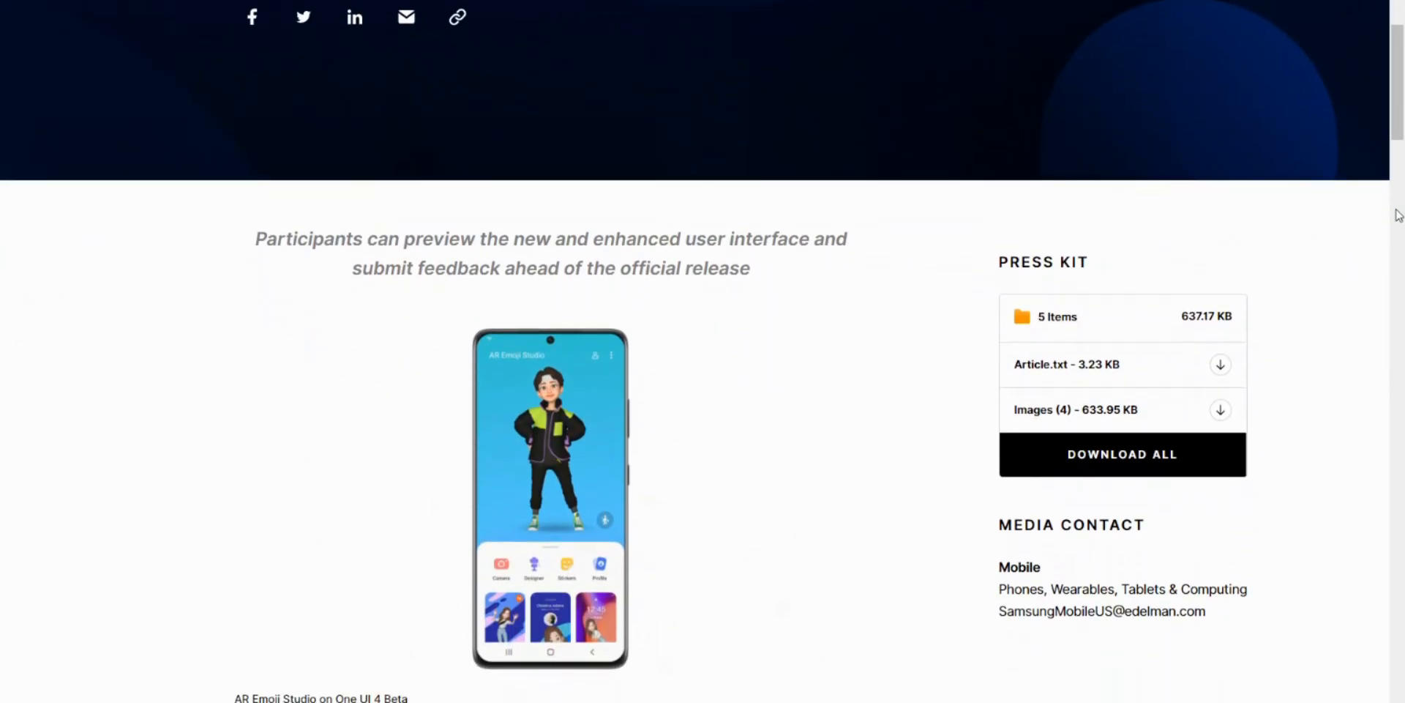
scroll("down", 3)
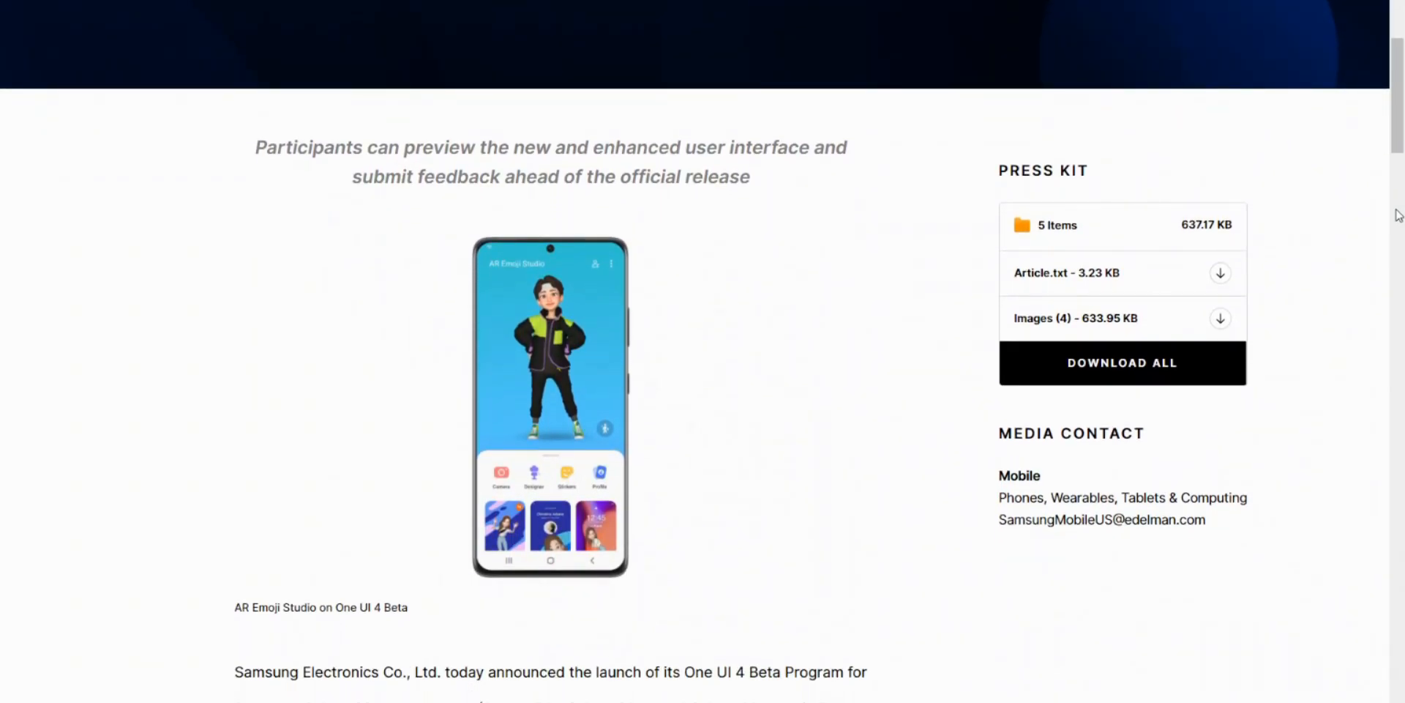
scroll("down", 3)
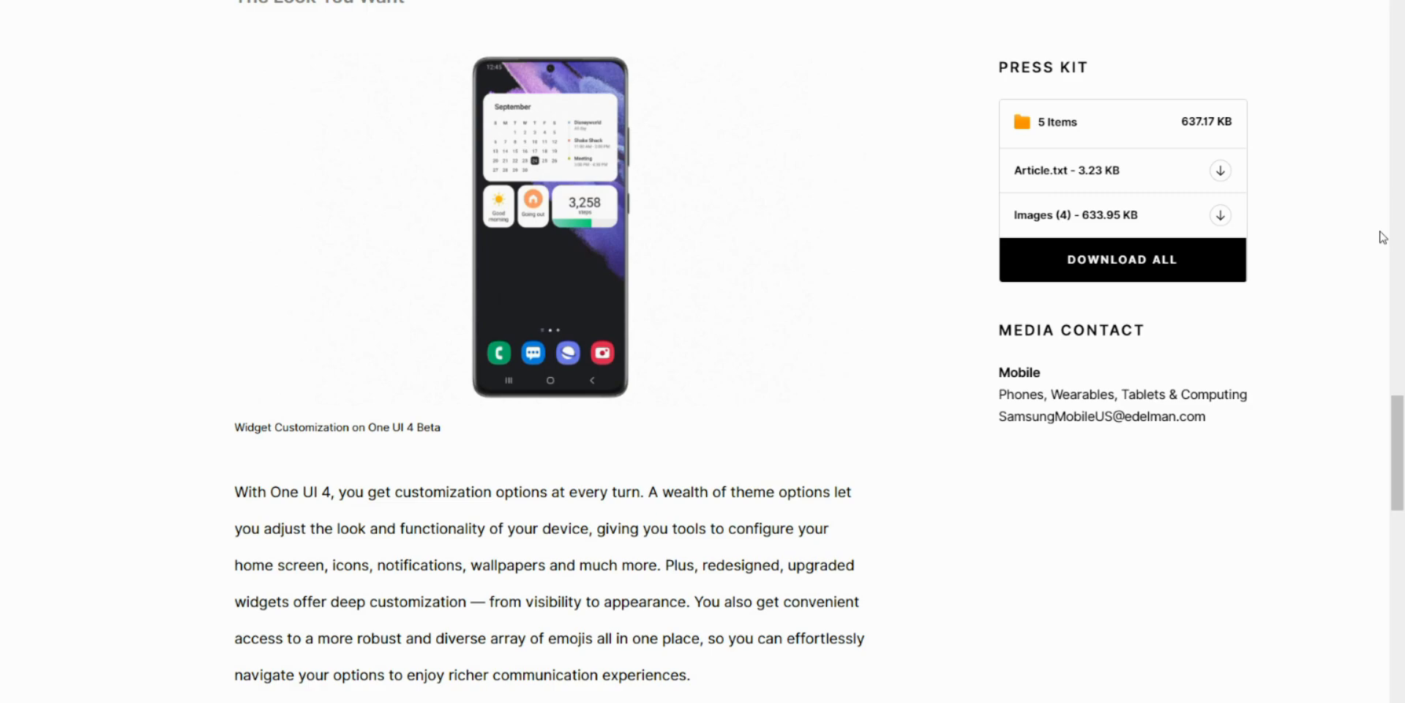
scroll("down", 3)
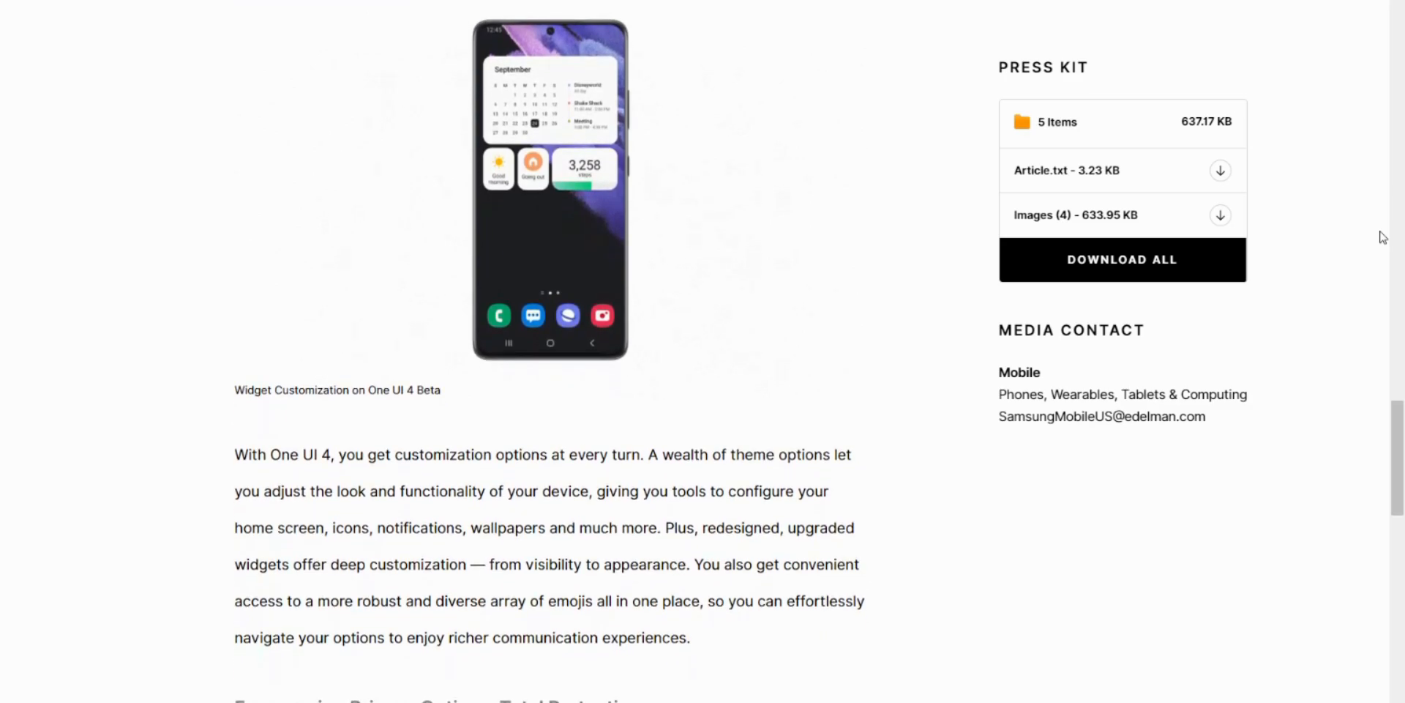
scroll("down", 3)
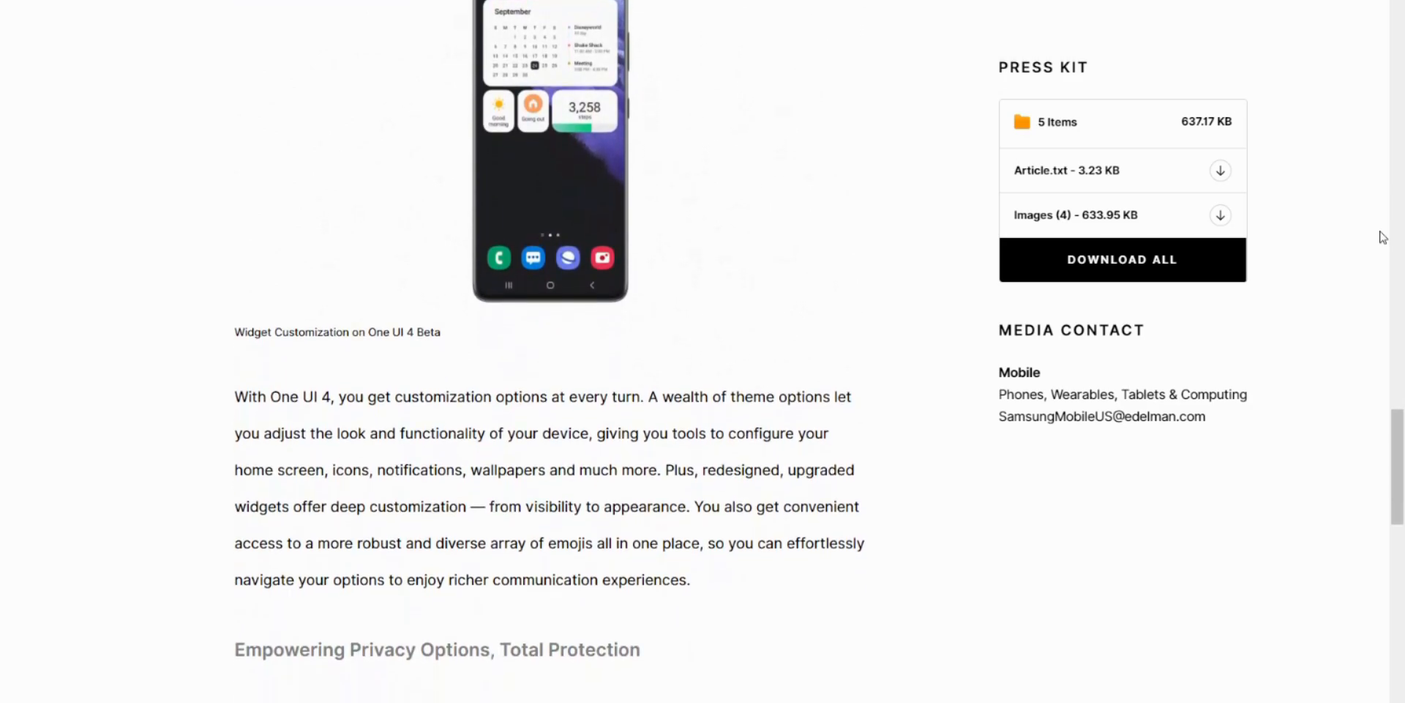
scroll("down", 3)
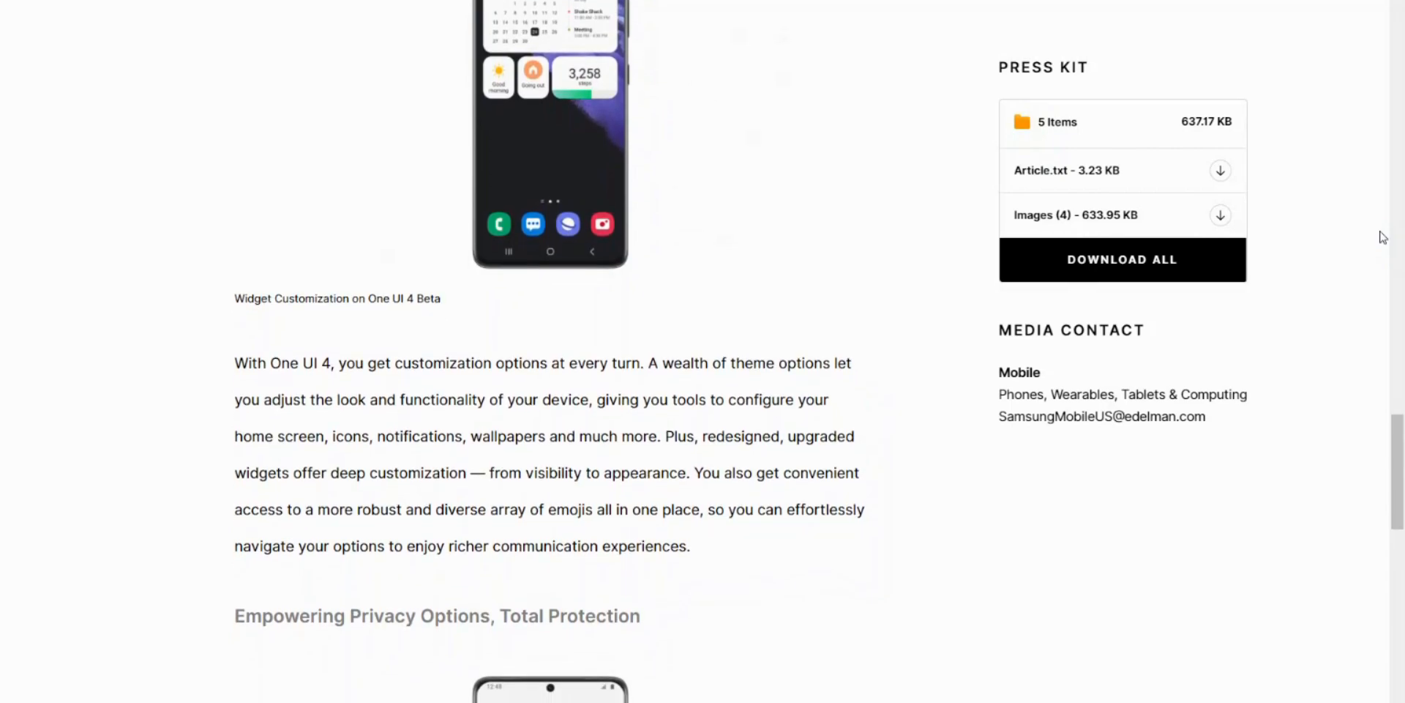
scroll("down", 3)
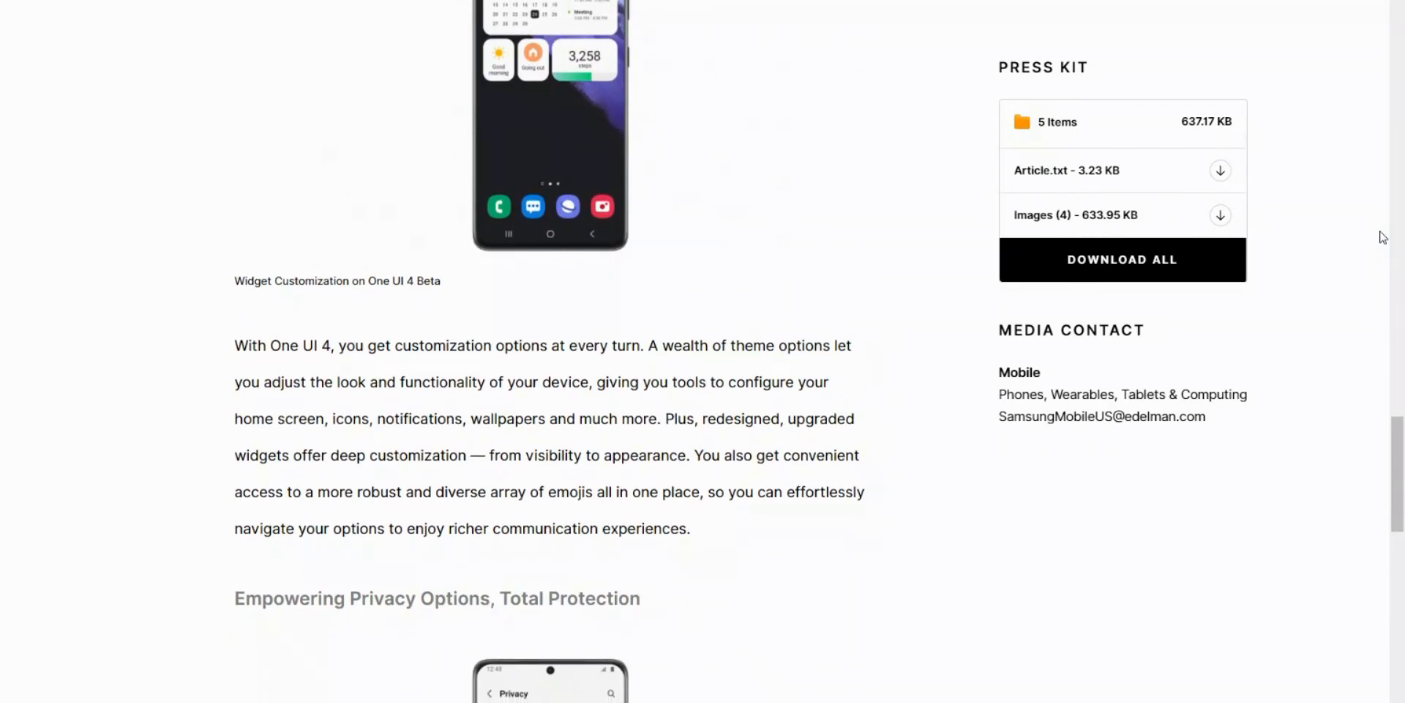
scroll("down", 3)
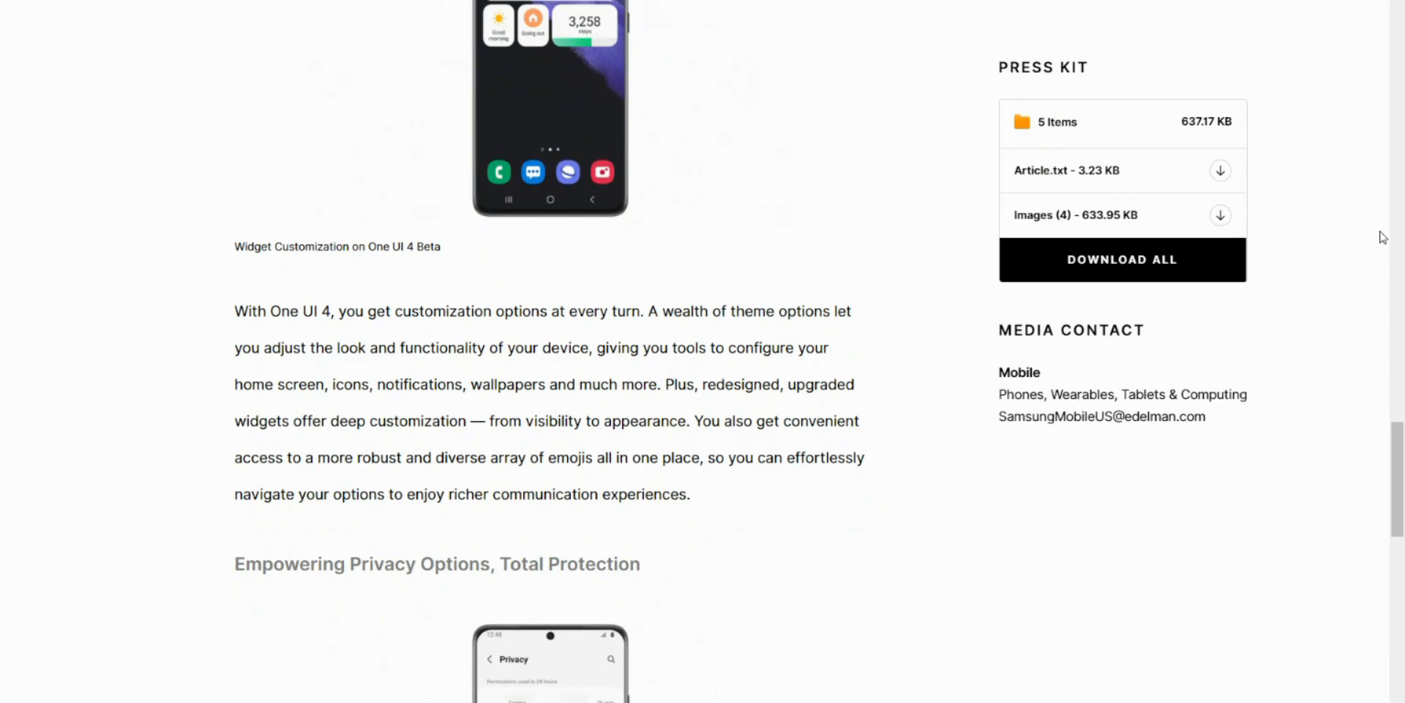
scroll("down", 3)
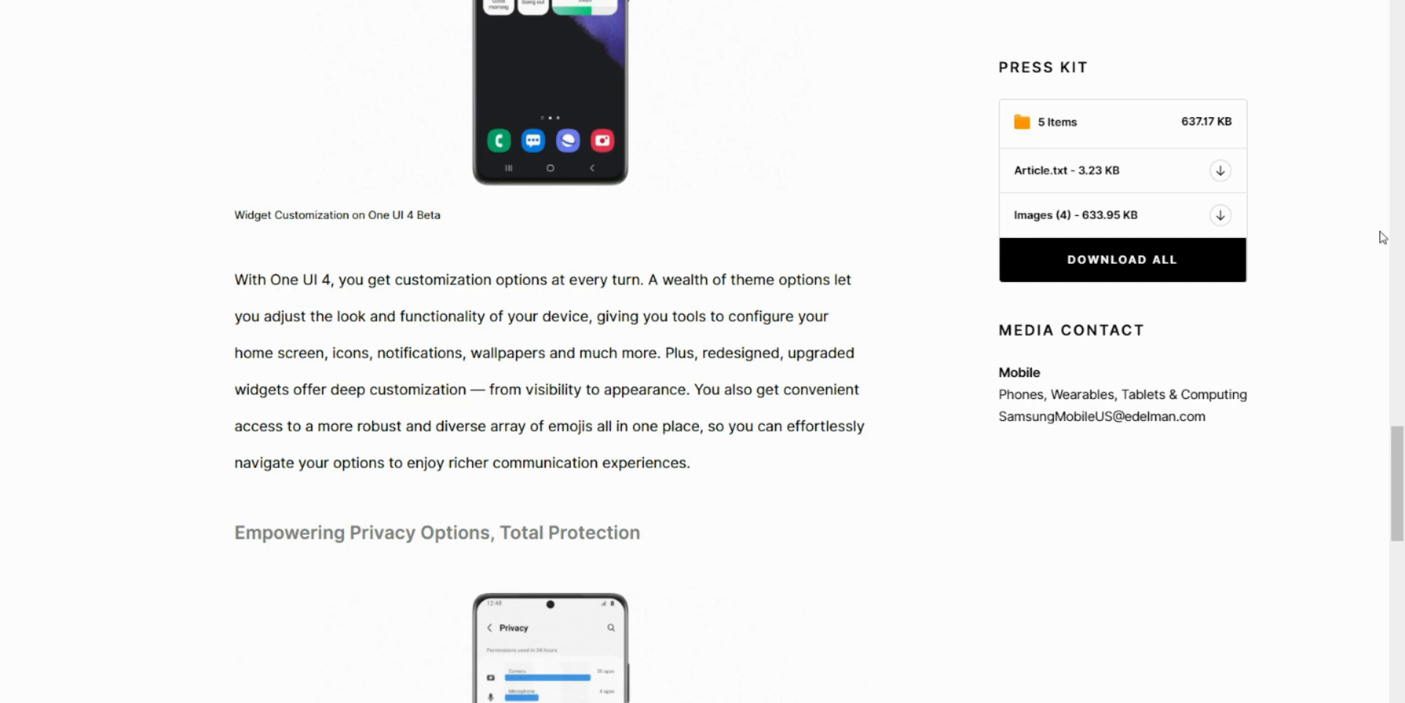
scroll("down", 3)
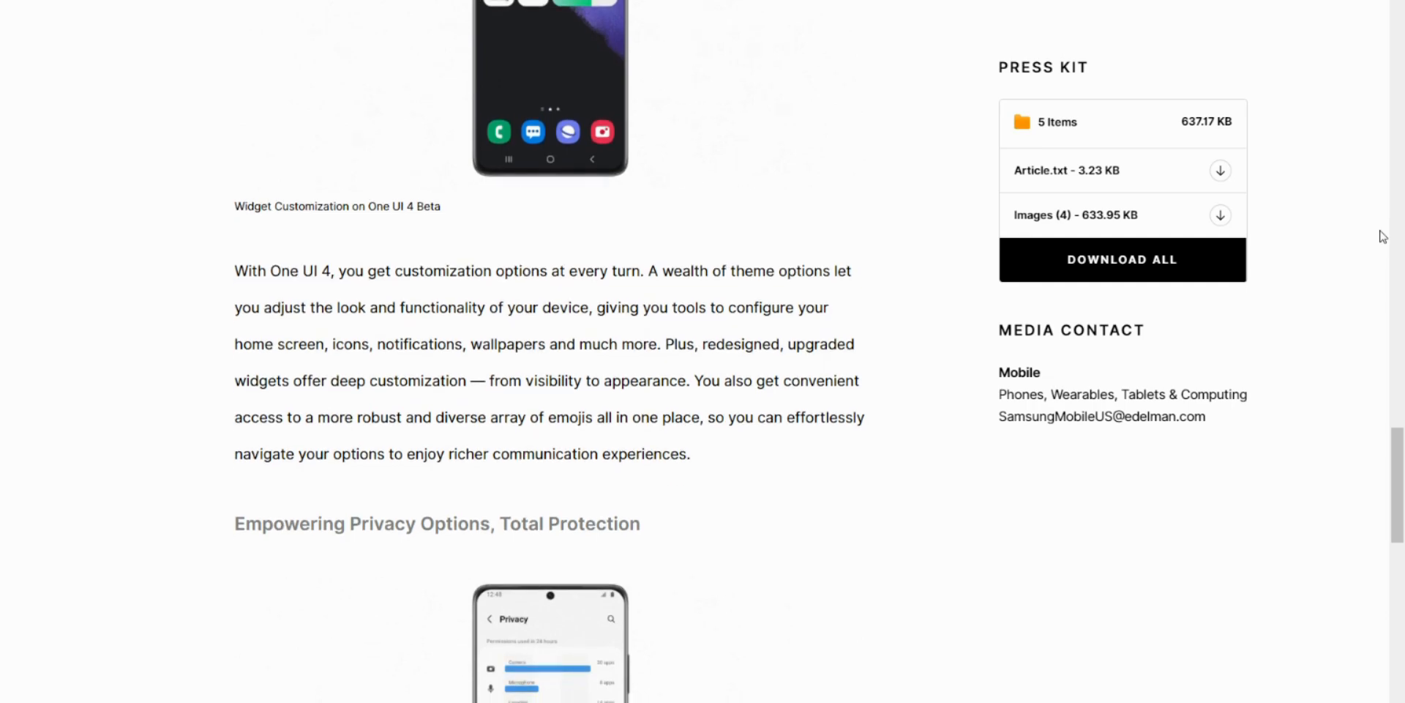
scroll("down", 3)
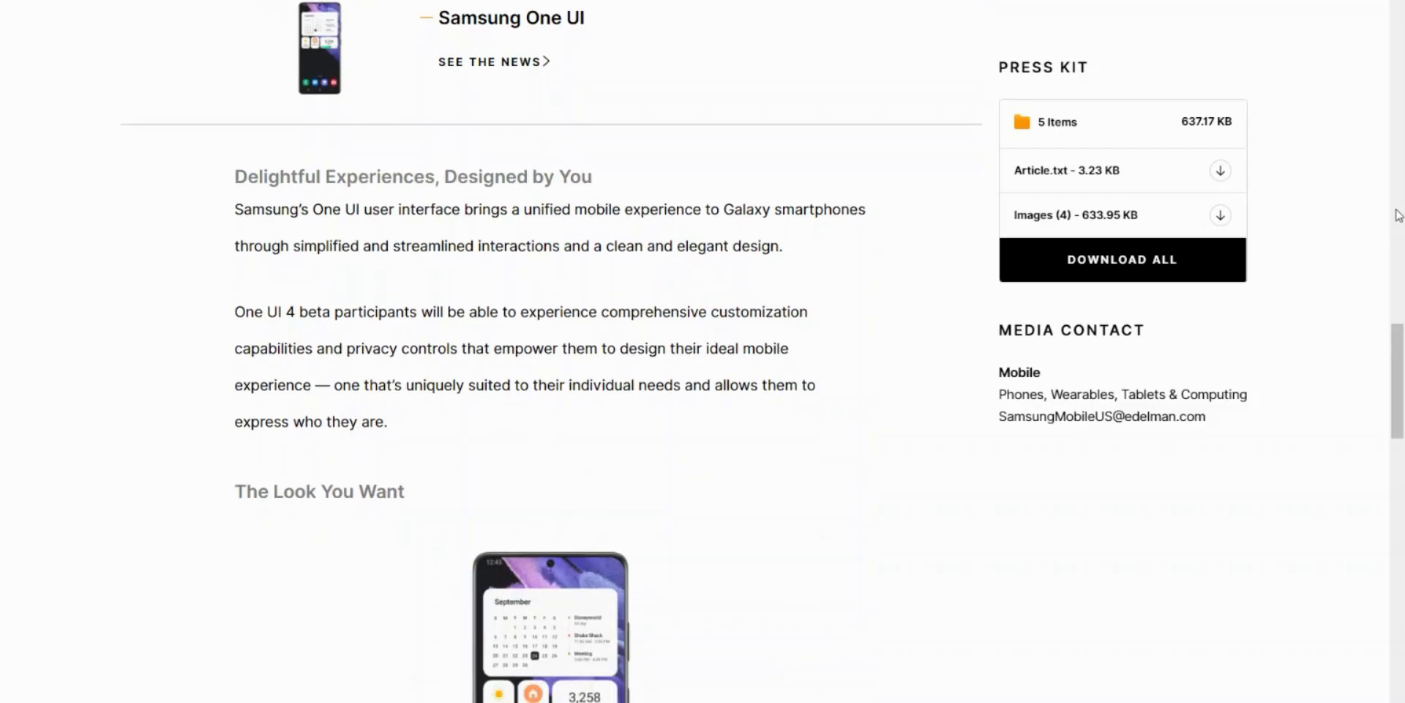
scroll("down", 3)
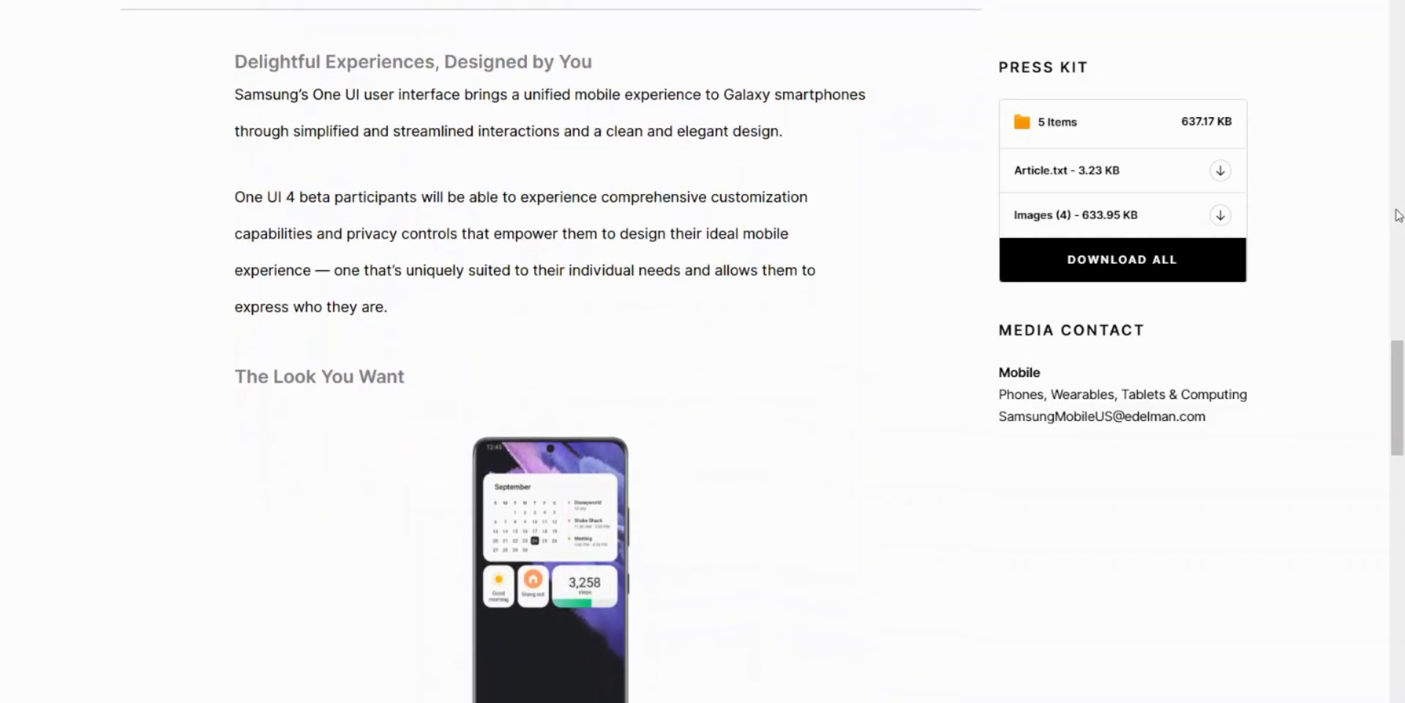
scroll("down", 3)
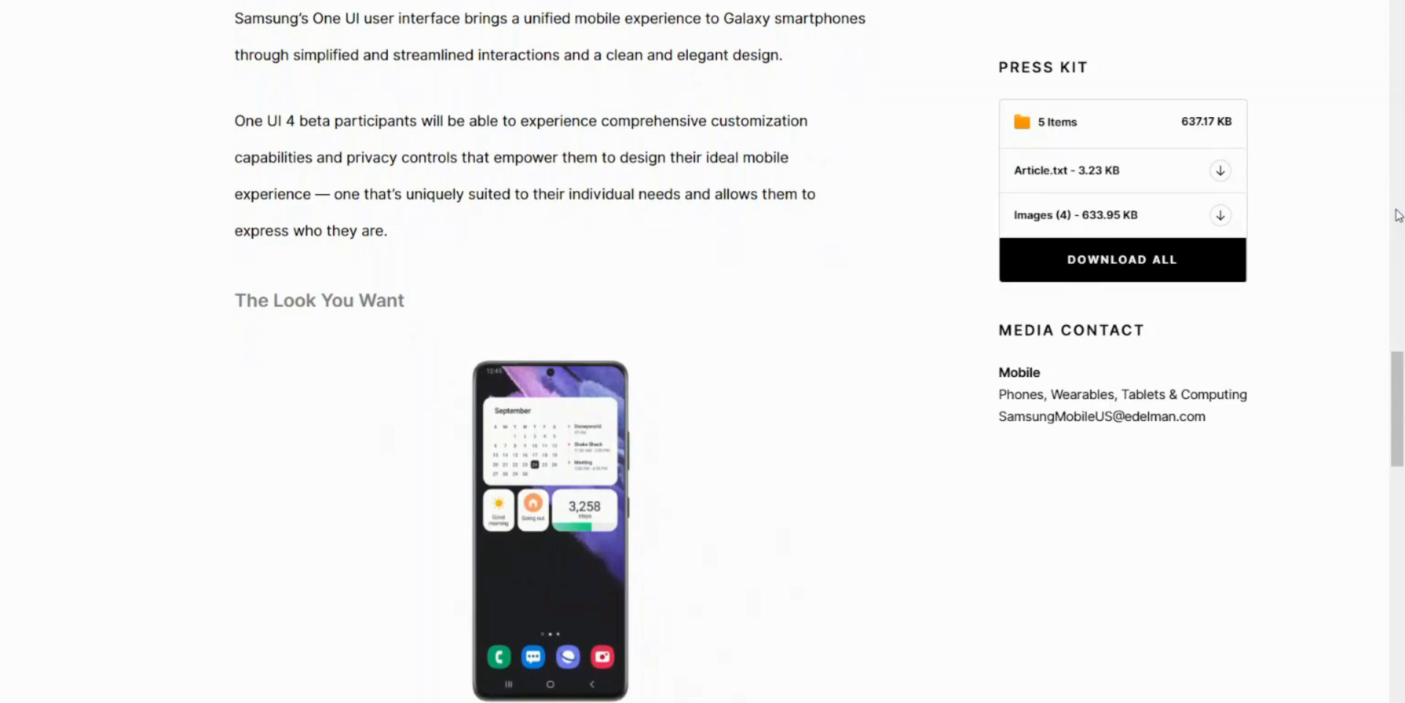
scroll("down", 3)
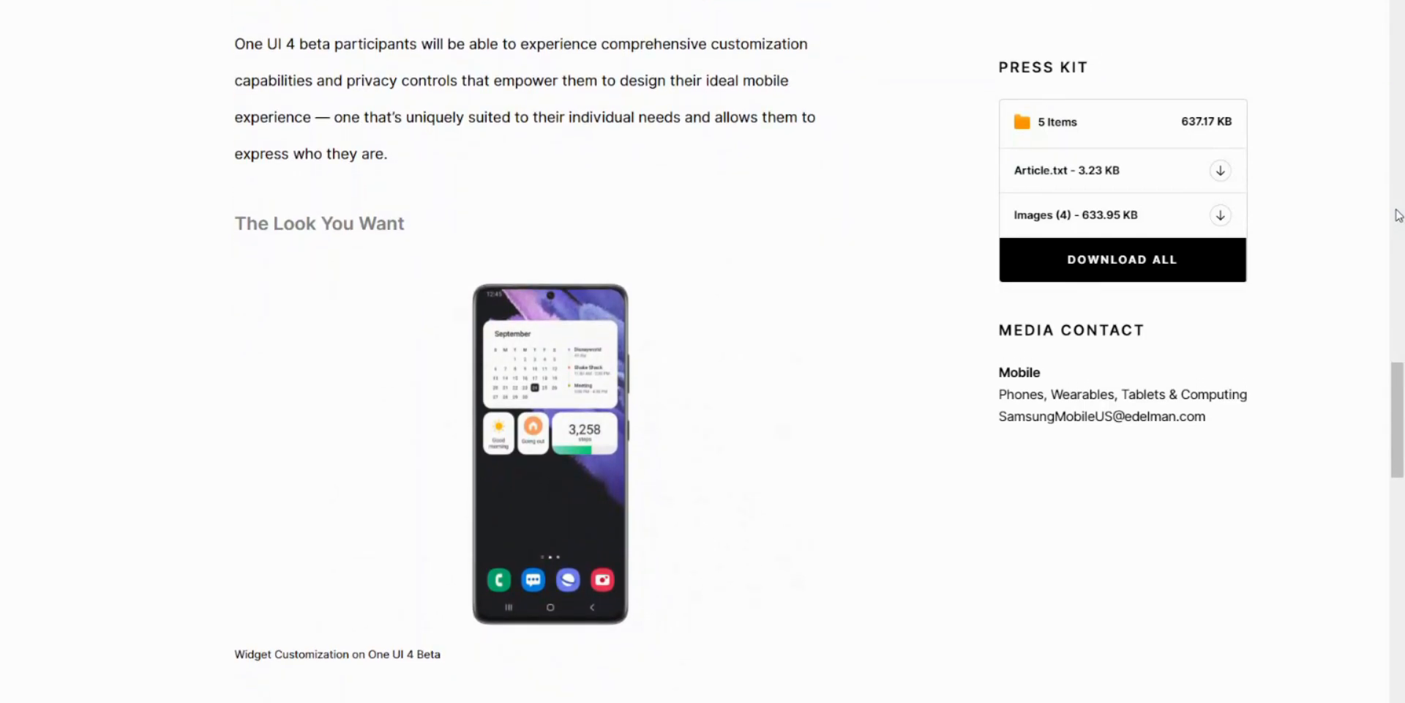
scroll("down", 3)
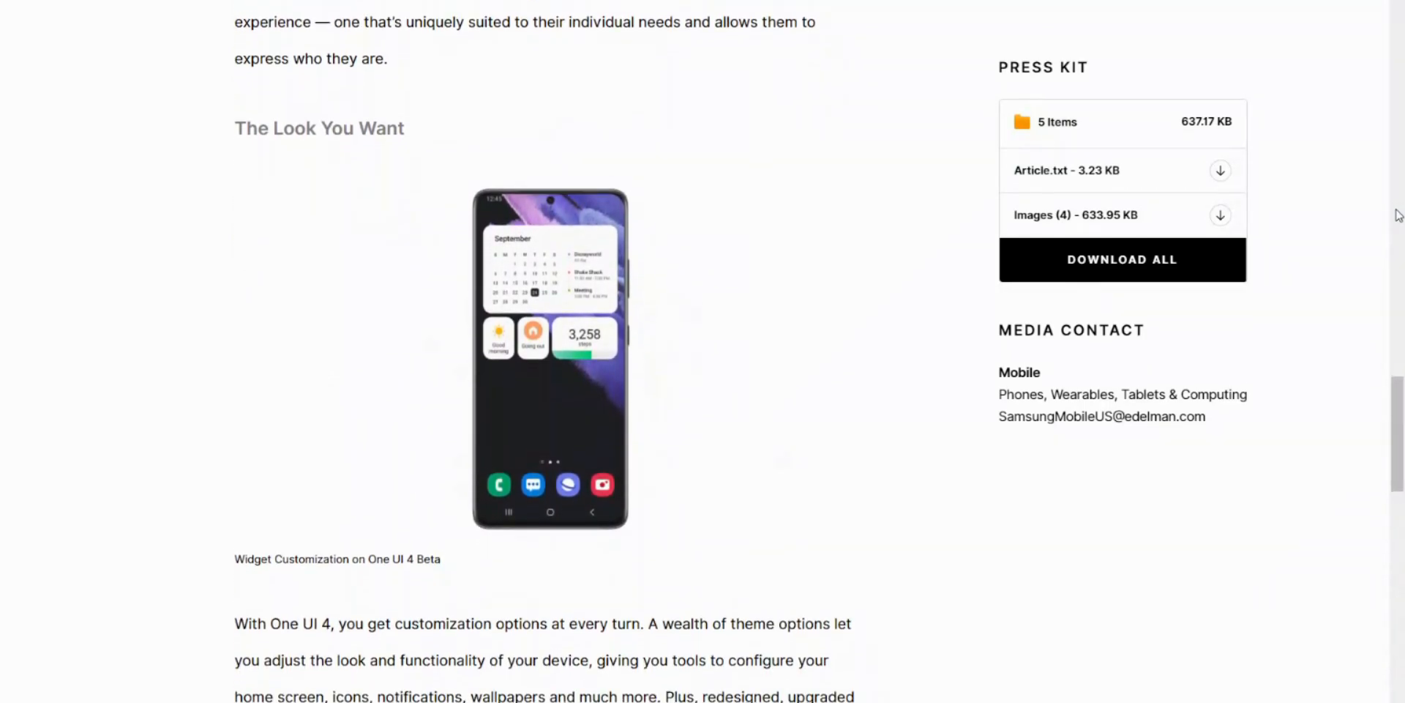
scroll("down", 3)
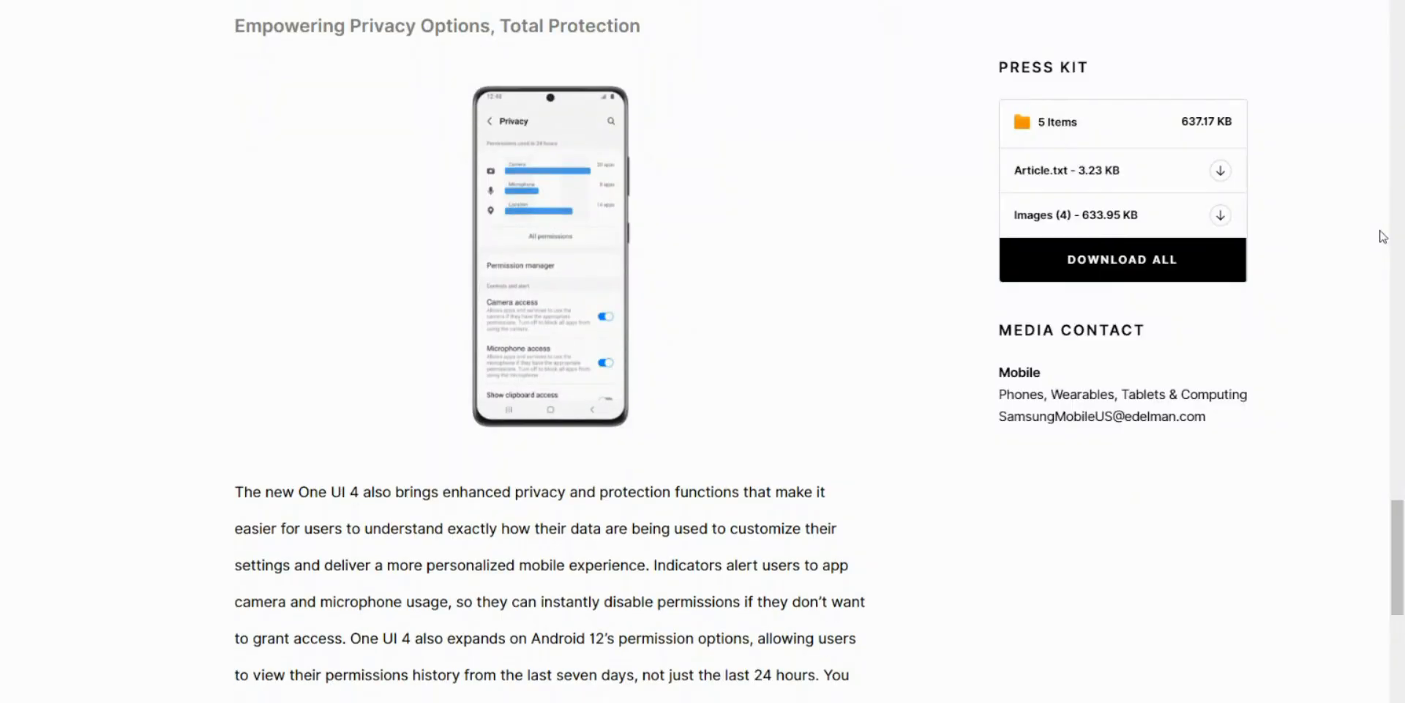
scroll("down", 3)
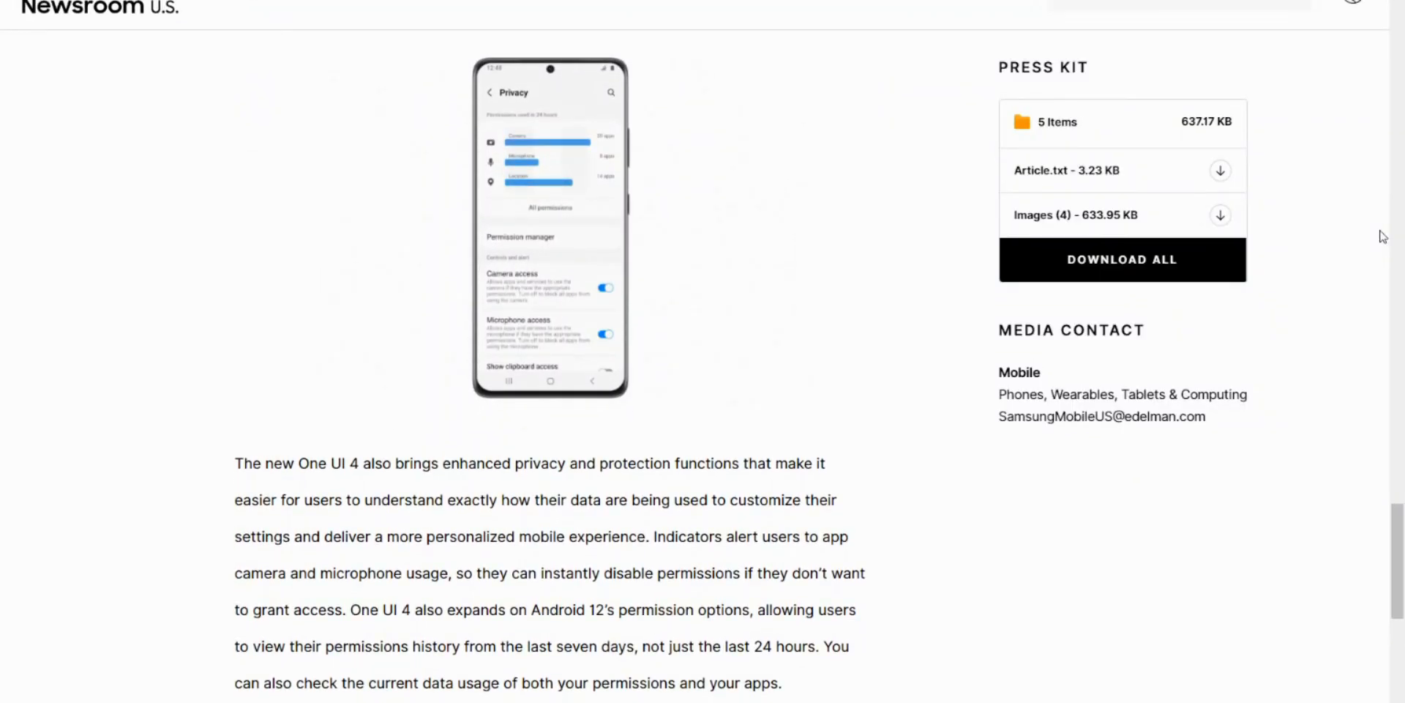